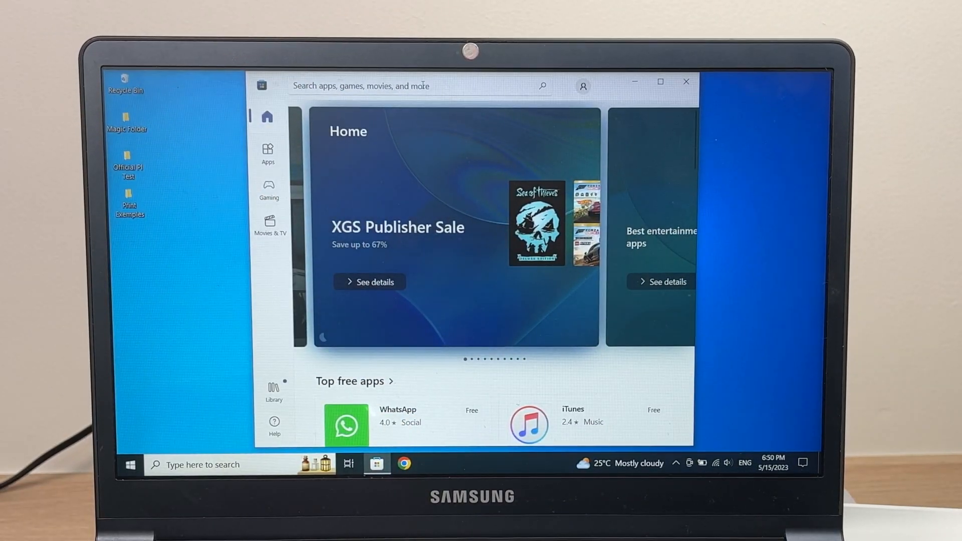
Step: Search the Store for 'hp smart' and pick the HP Smart app suggestion
text(h)
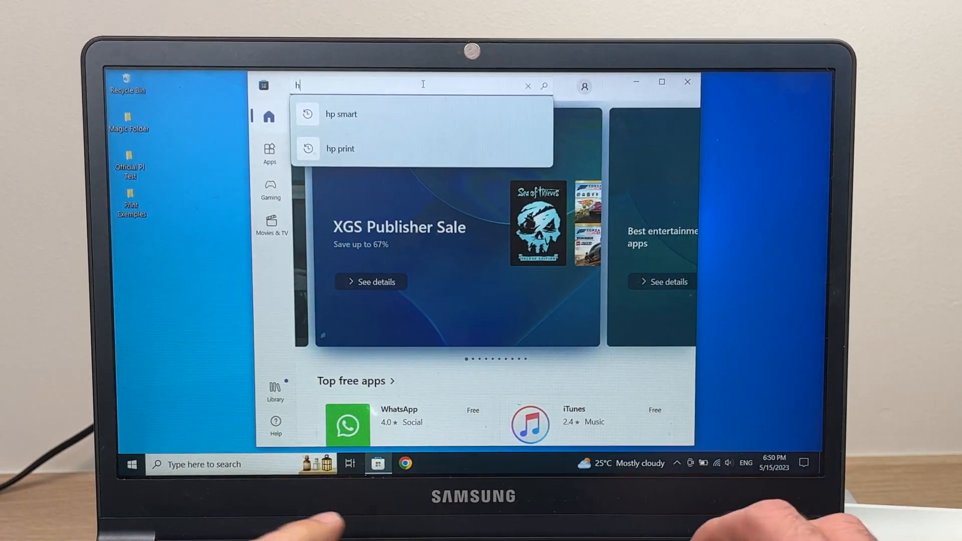
text(p sma)
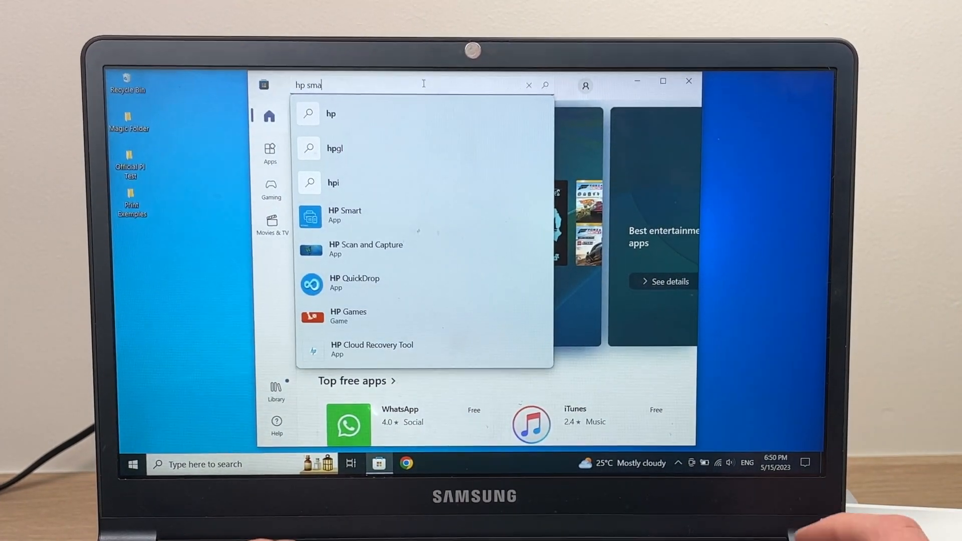
click(344, 215)
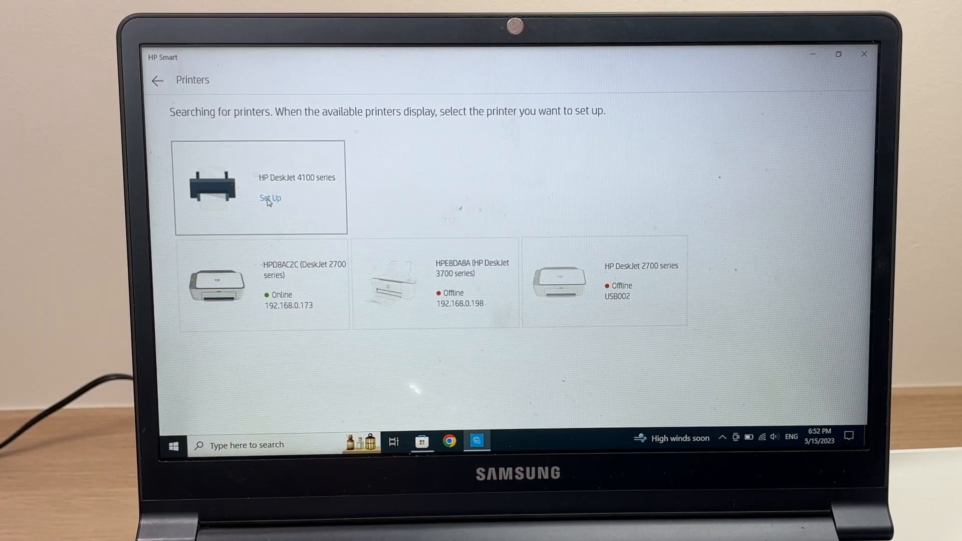
Step: Begin DeskJet 4100 setup, decline automatic Wi-Fi password access, and enter the network password manually
click(269, 198)
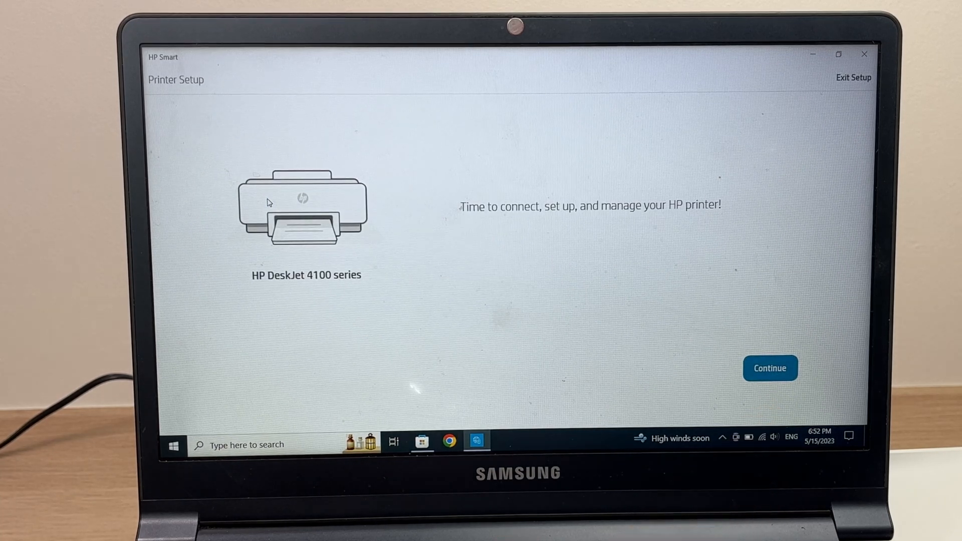
mouse_move(741, 347)
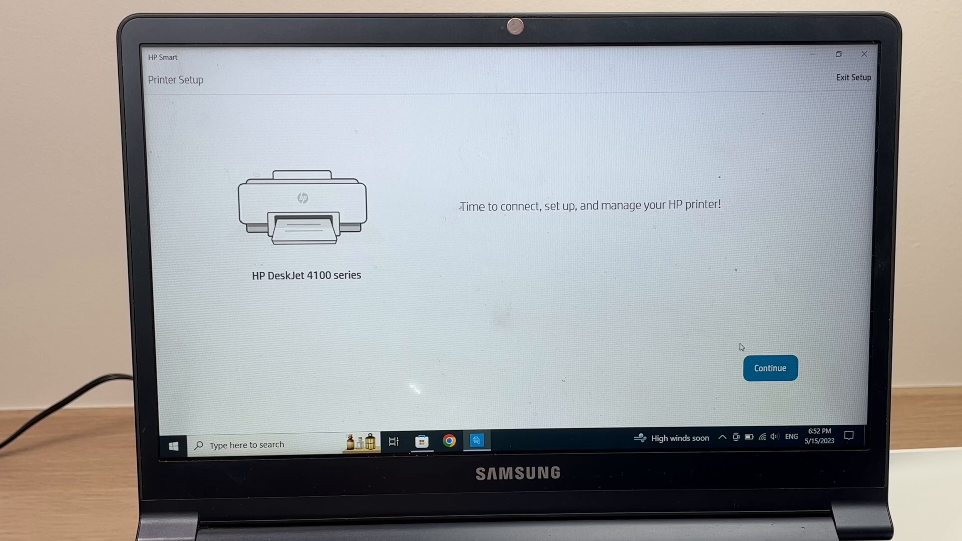
click(770, 367)
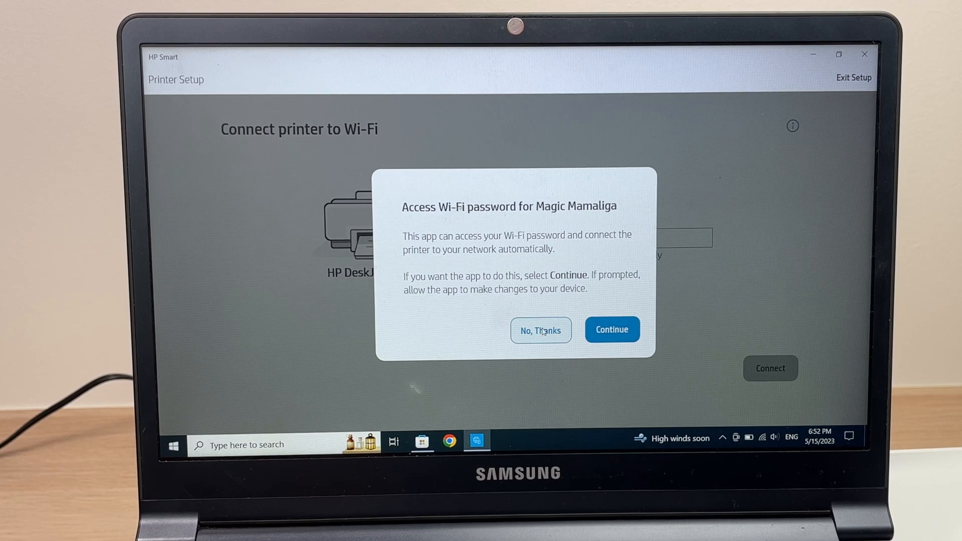
click(540, 331)
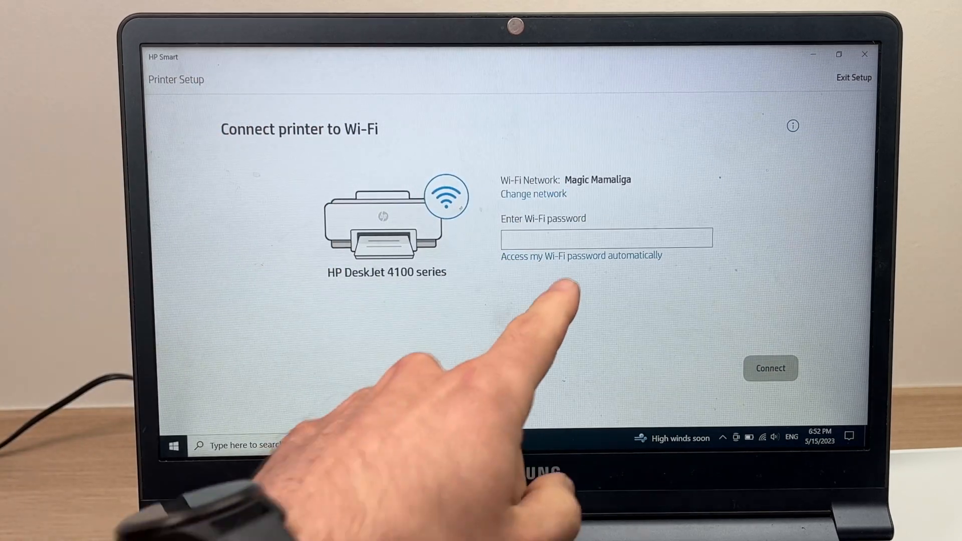
click(607, 238)
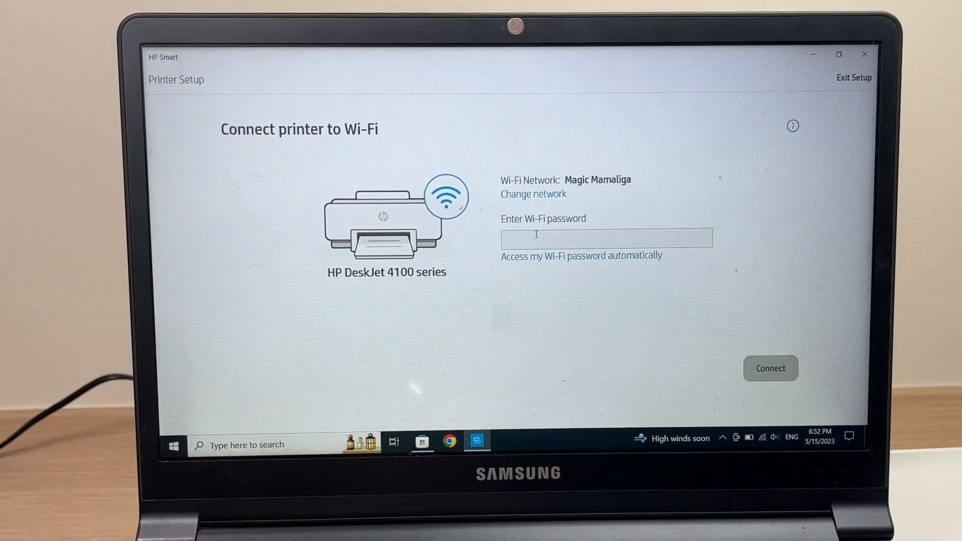
text(password)
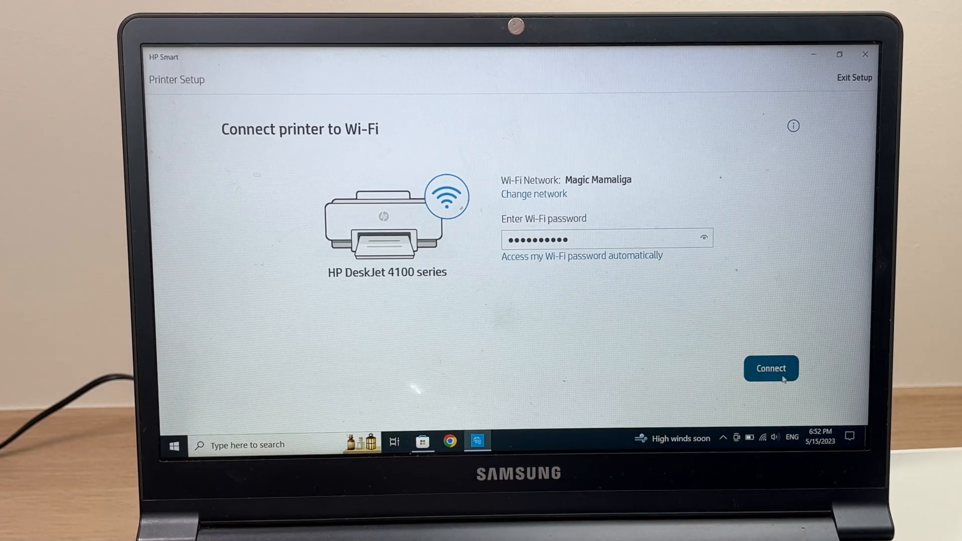
Step: Connect the DeskJet 4100 to Wi-Fi and continue so the print driver installs
click(771, 369)
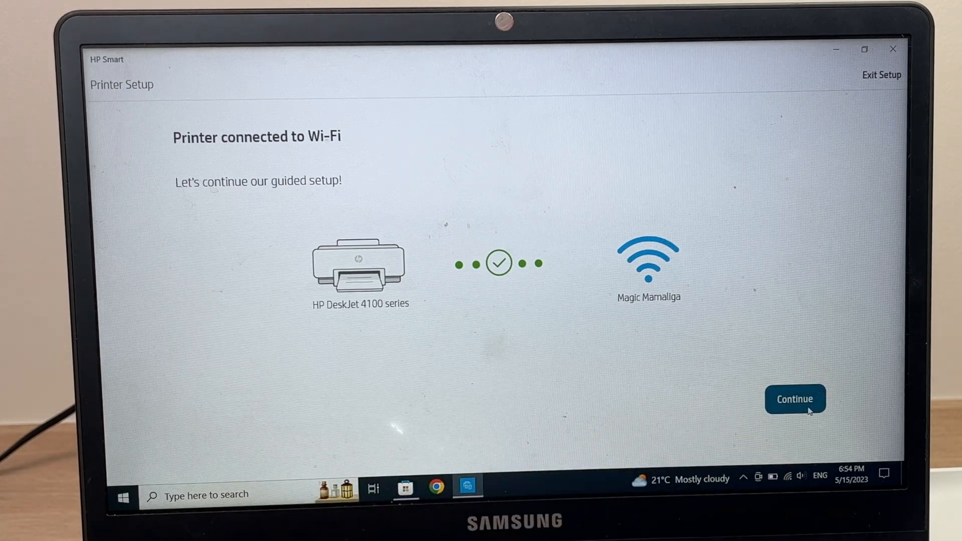
click(795, 399)
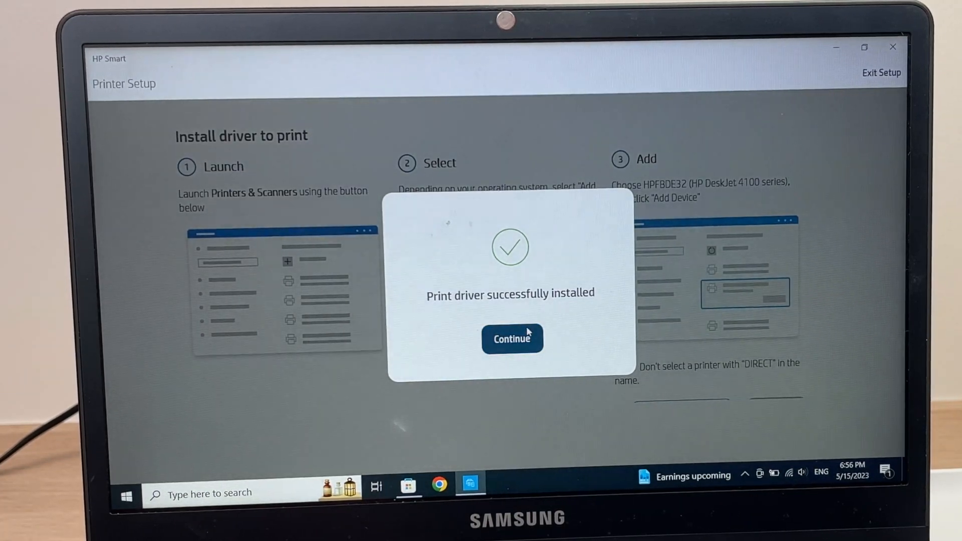
Step: Acknowledge the driver installation so setup finishes with the printer Ready on the home screen
click(512, 339)
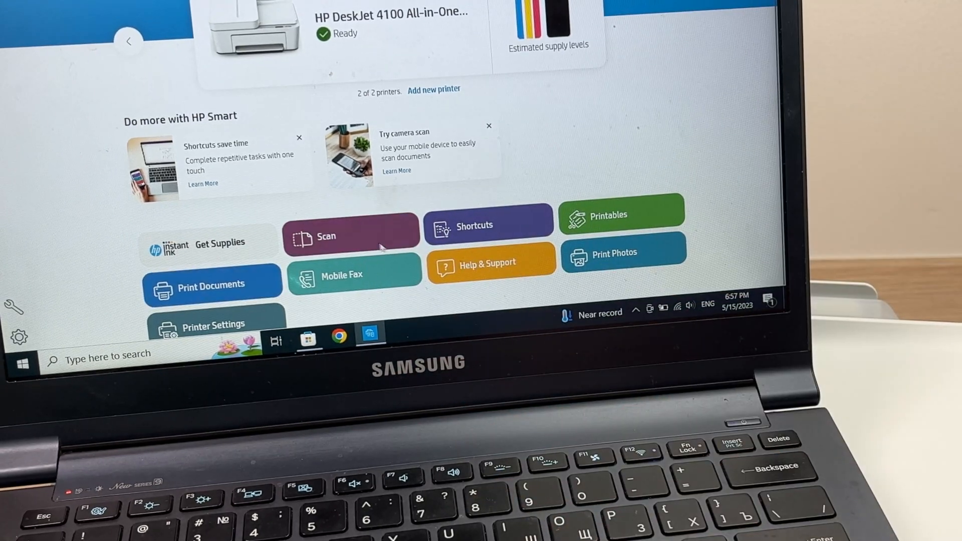
Step: Scan the text test page from the Scan tile into a preview
click(351, 236)
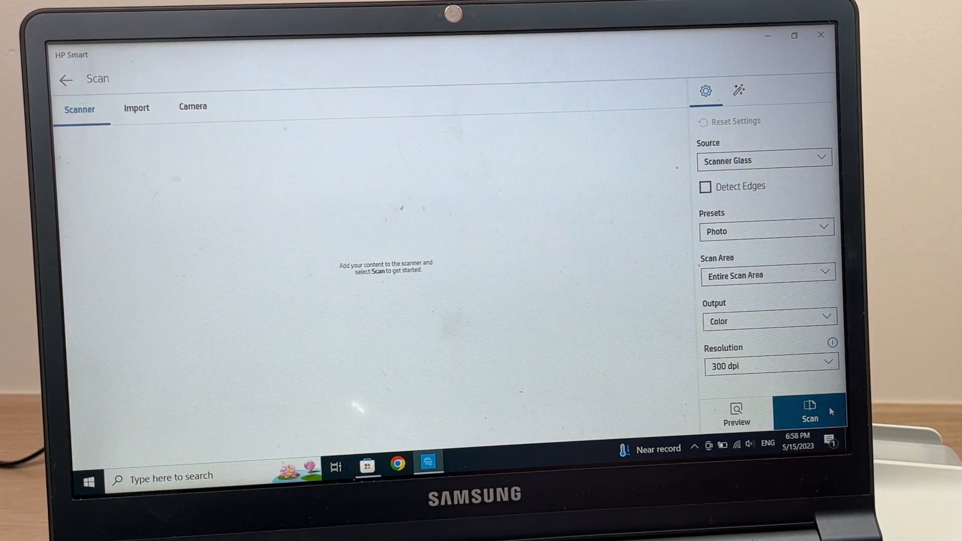
click(810, 411)
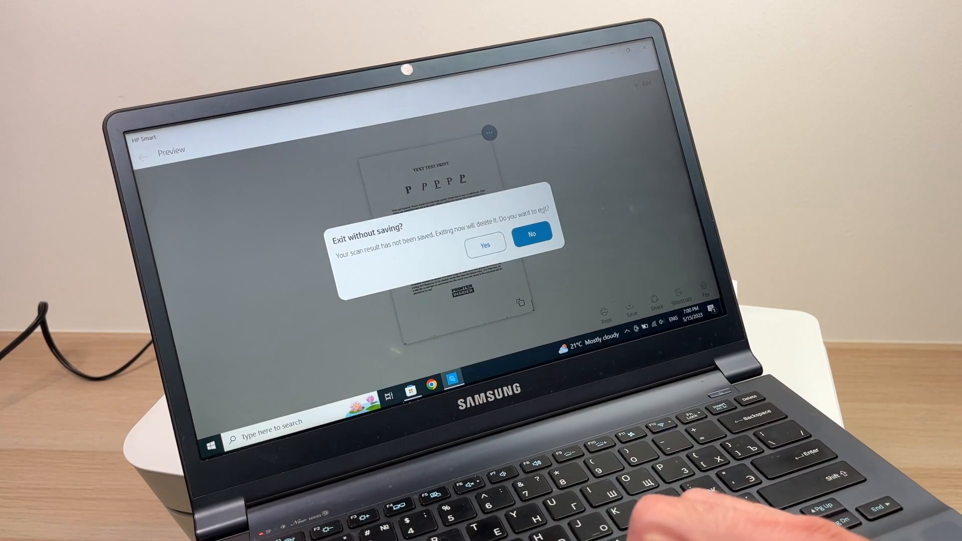
Step: Discard the earlier scan, set feeder resolution to 75 dpi, and start scanning the fed pages
click(532, 236)
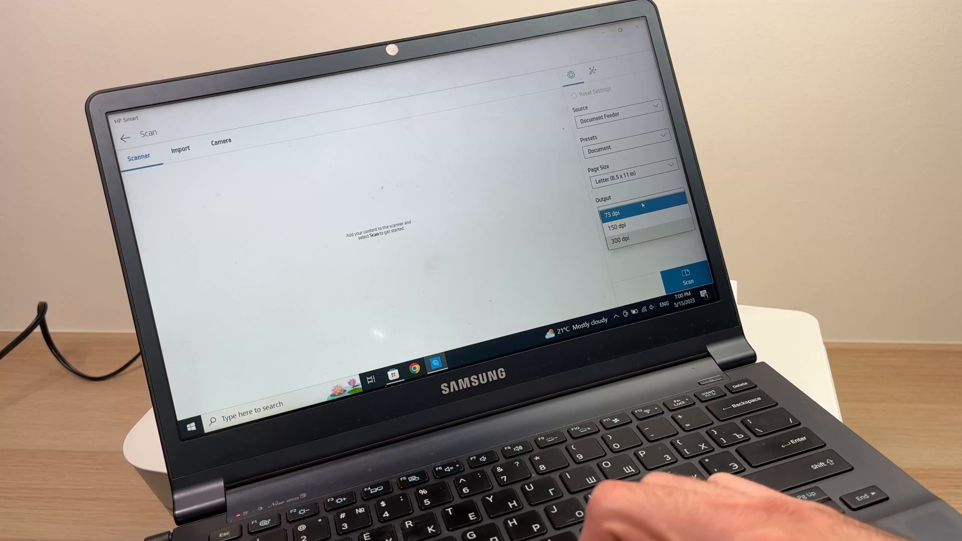
click(609, 213)
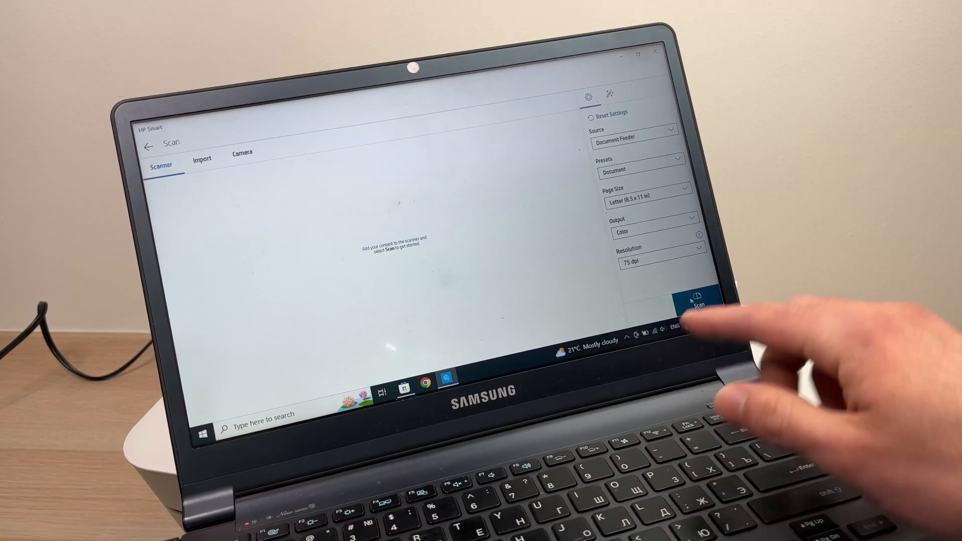
click(699, 295)
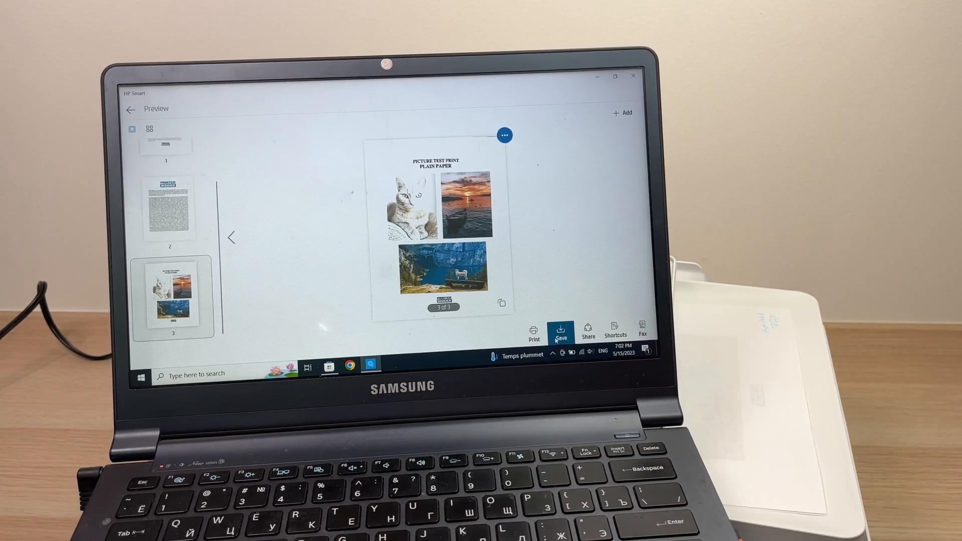
Step: Bring up the save options for the three-page feeder scan
click(560, 332)
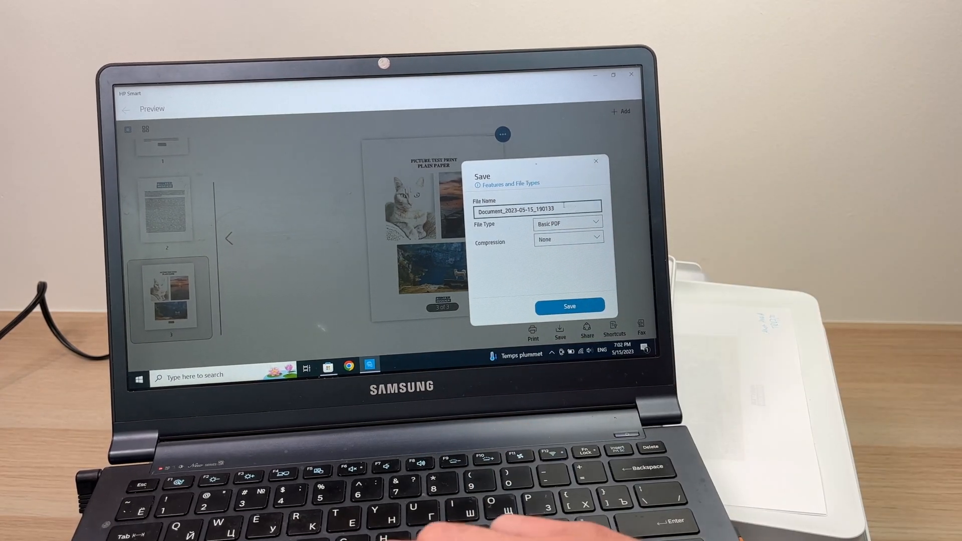
Step: Name the scan 'ybyubybuybub' and save it as a Basic PDF
text(ybyuby)
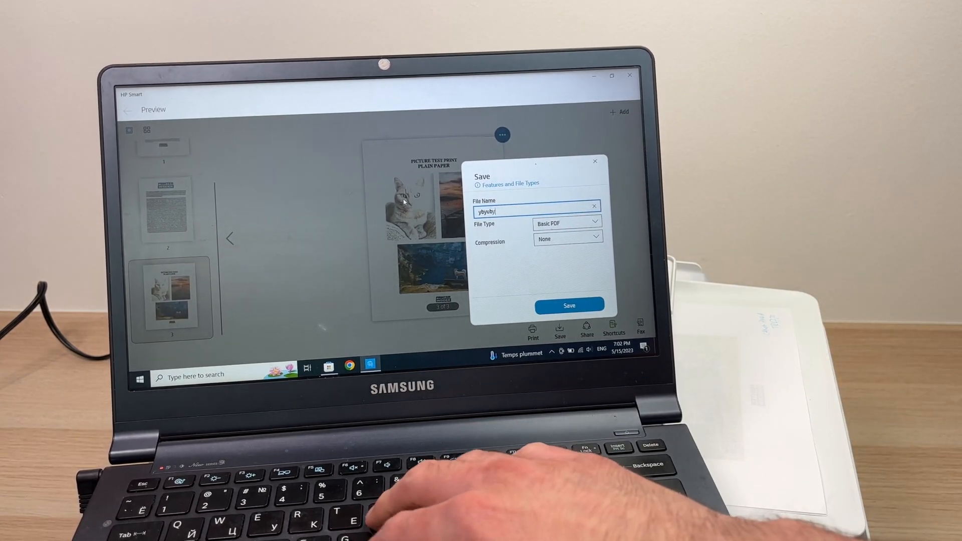
text(buybub)
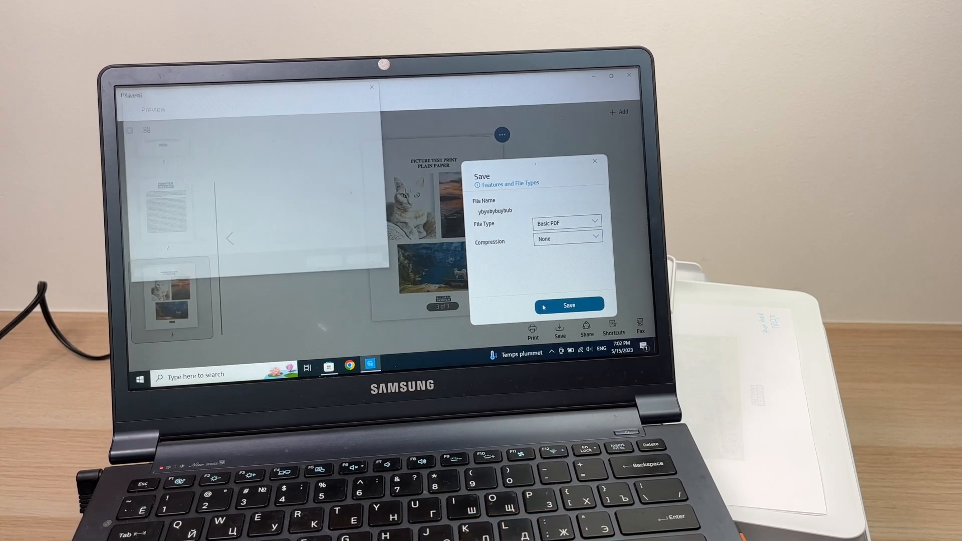
click(569, 304)
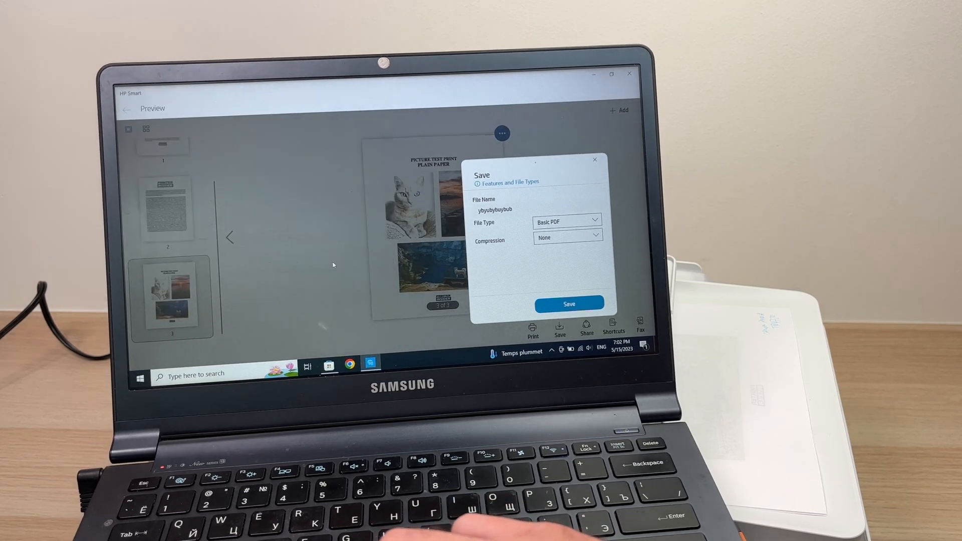
click(568, 304)
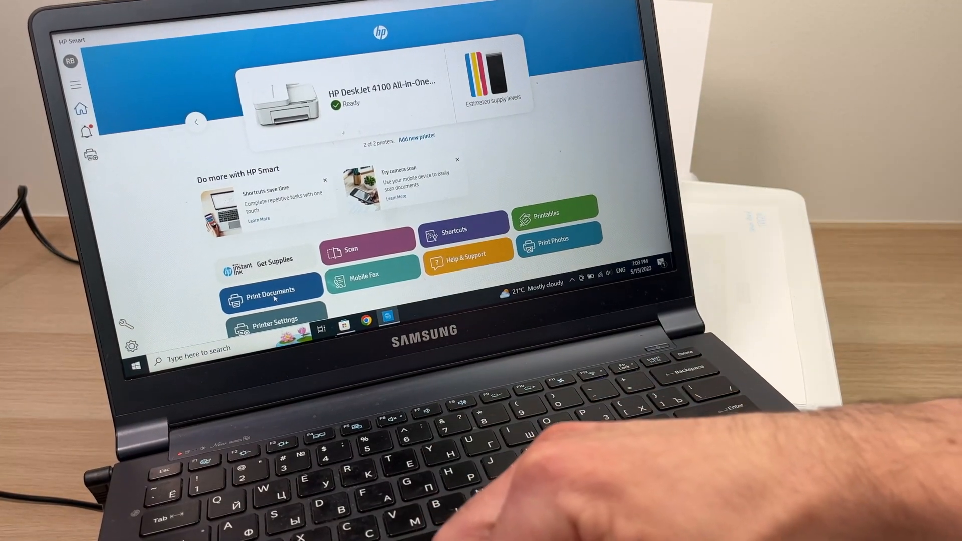
Step: Choose the TEXT TEST PRINT PDF under Print Documents and load its print preview
click(269, 289)
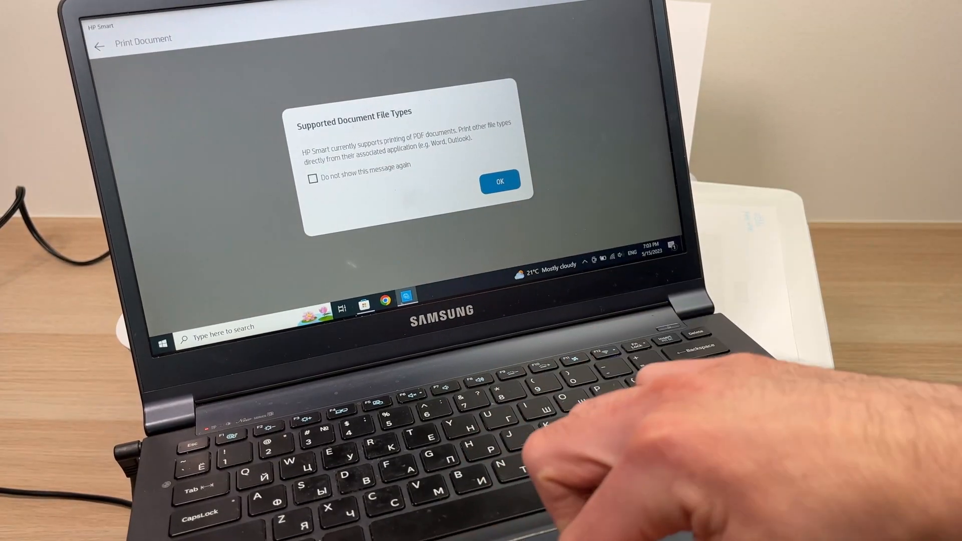
click(500, 181)
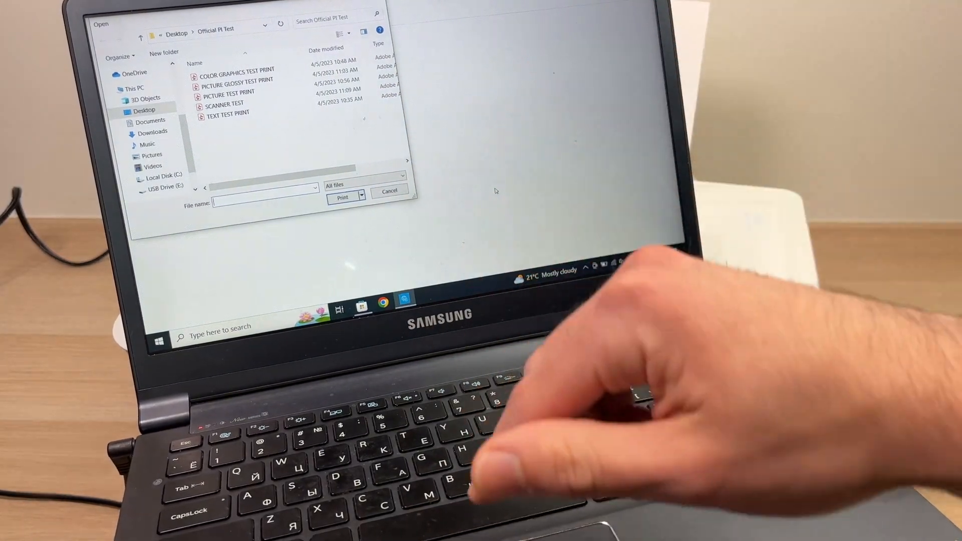
click(233, 113)
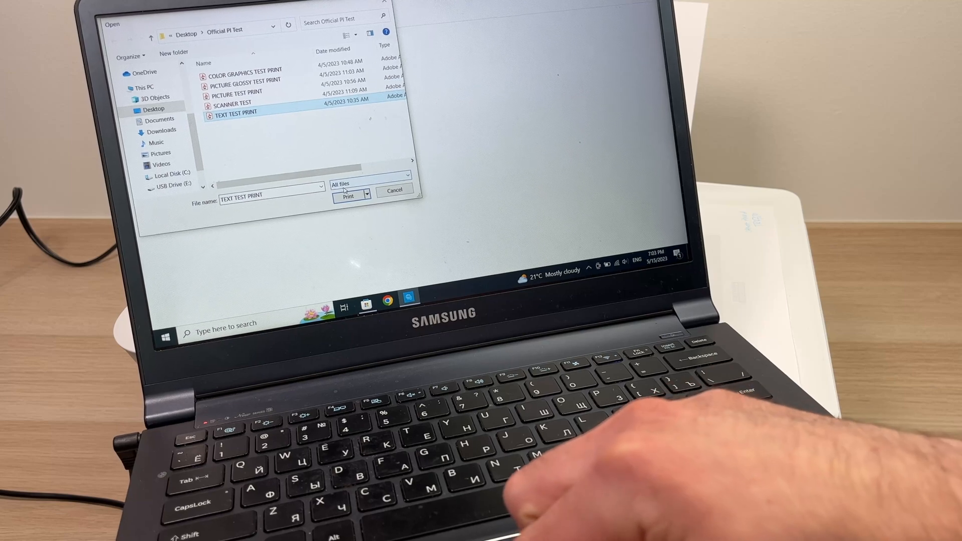
click(347, 196)
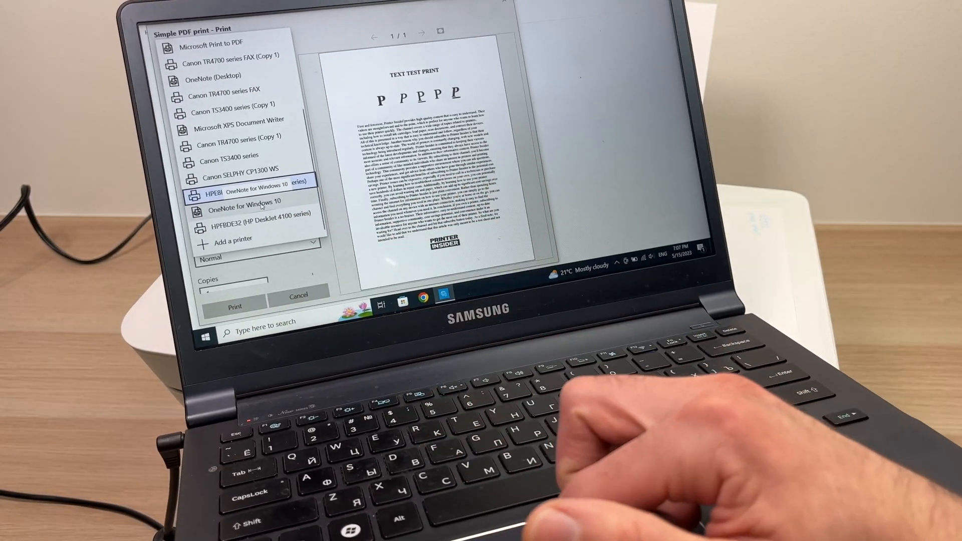
Step: Select HPFBDE32 (HP DeskJet 4100 series) and send the print job
click(254, 217)
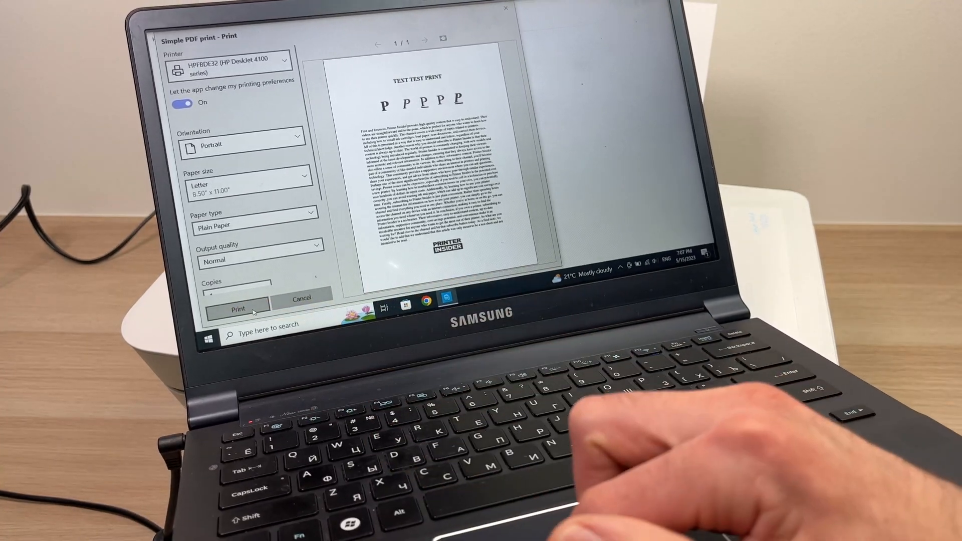
click(238, 308)
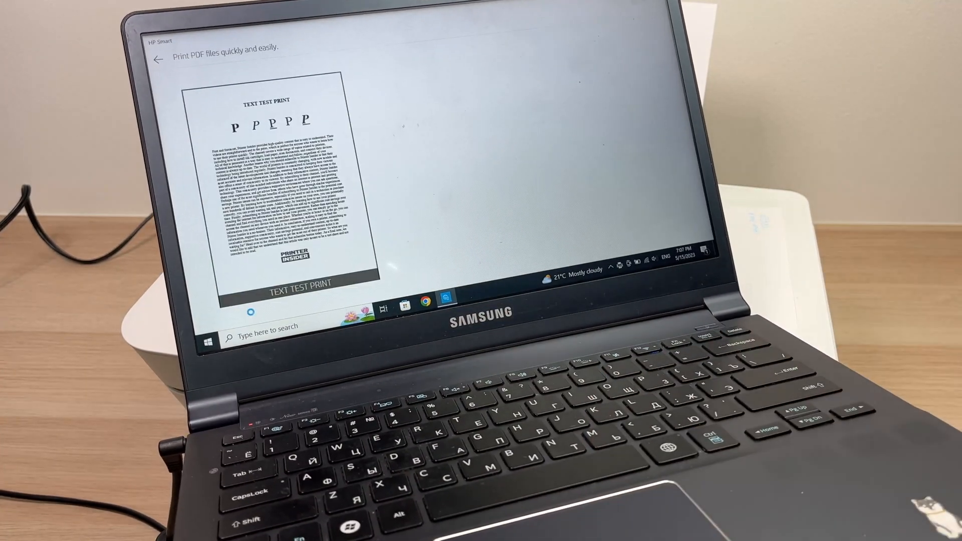